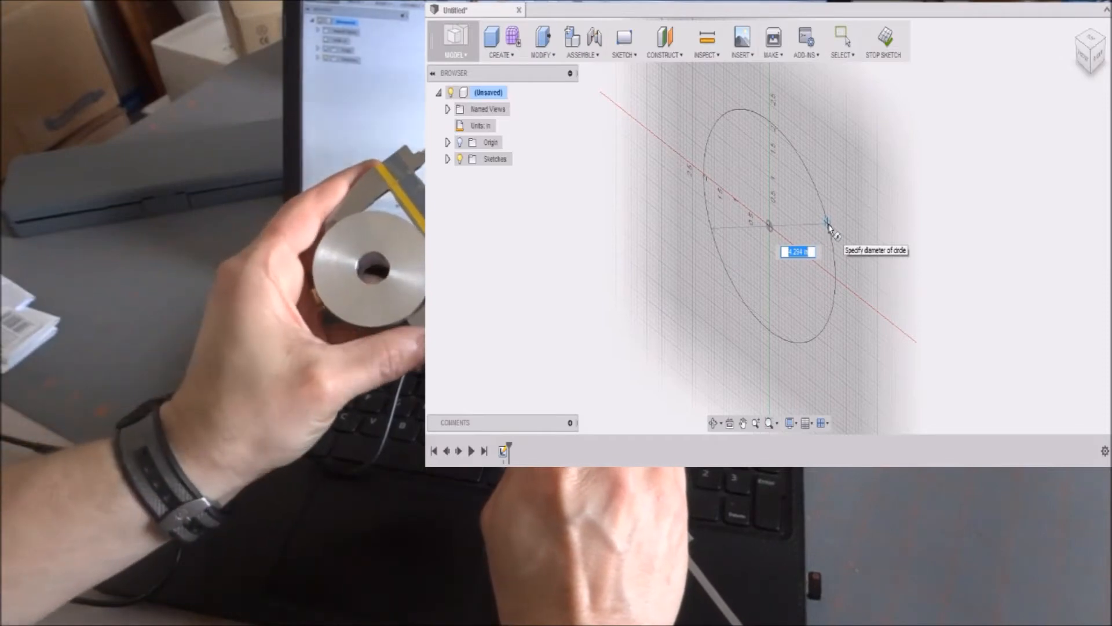
# Enter 2.2405 as the circle diameter for the disc sketch
pyautogui.write('2.2405')
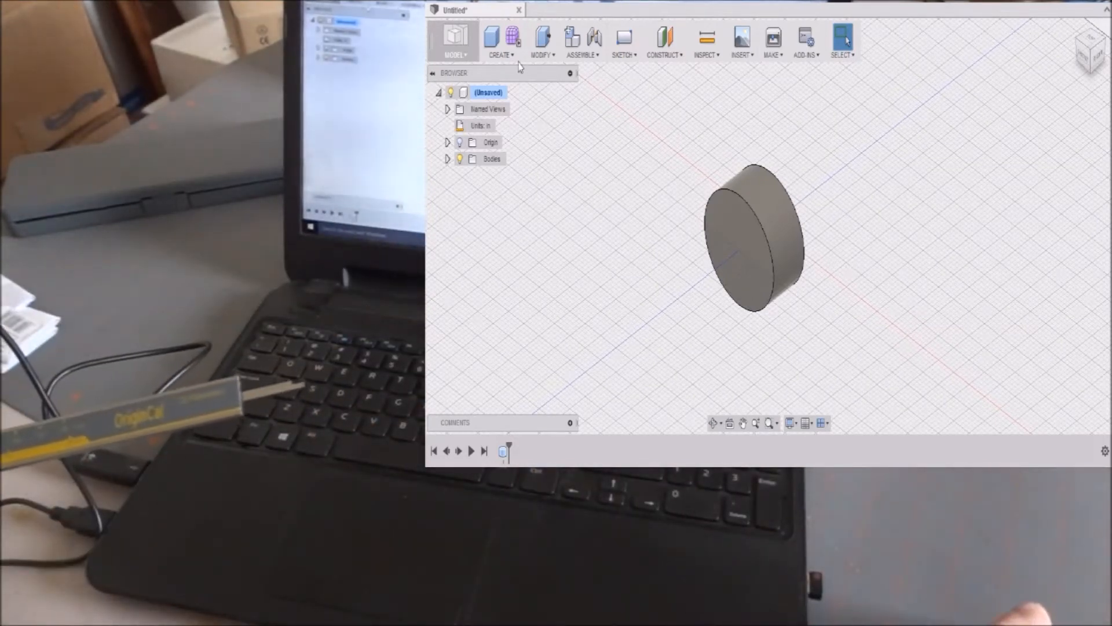
# Cut a cylinder hole from the disc's front face centre using Create > Cylinder
pyautogui.click(500, 42)
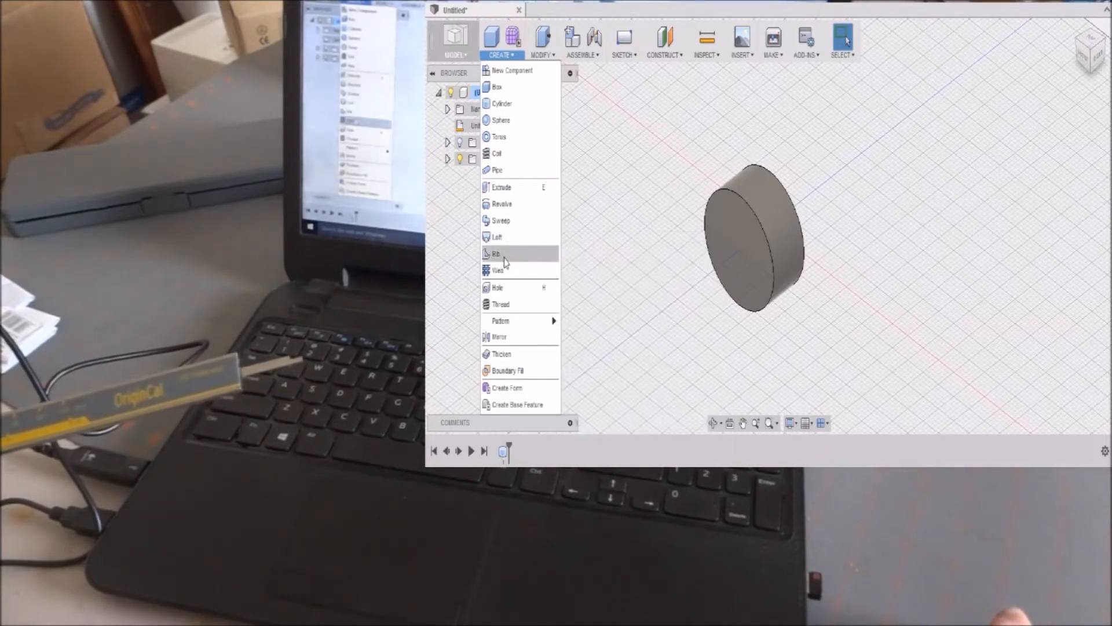
pyautogui.moveTo(502, 203)
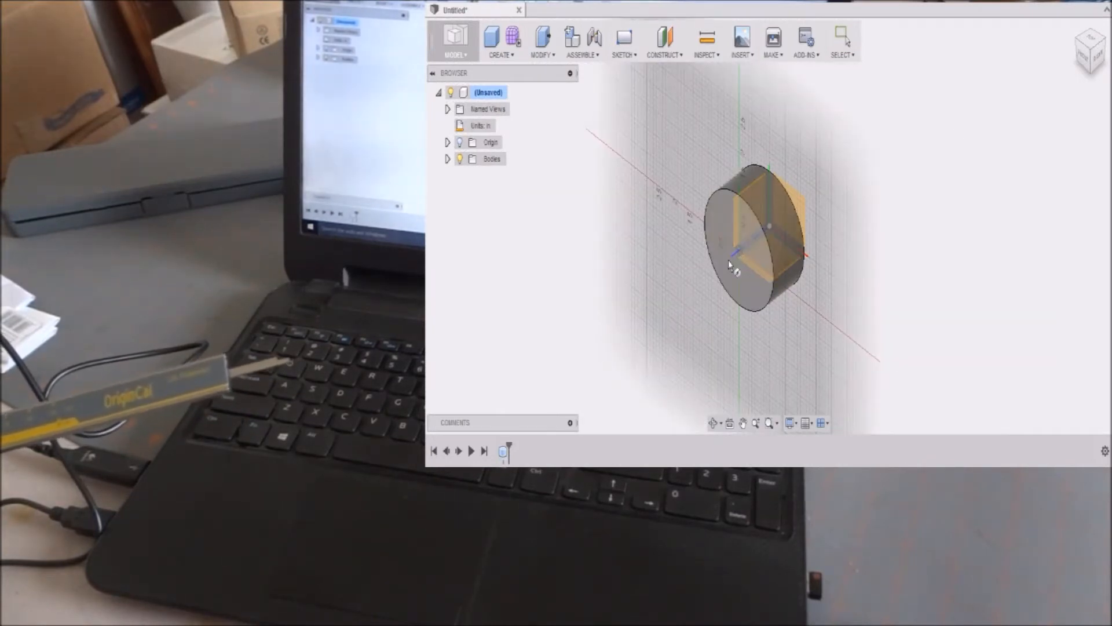
pyautogui.click(742, 255)
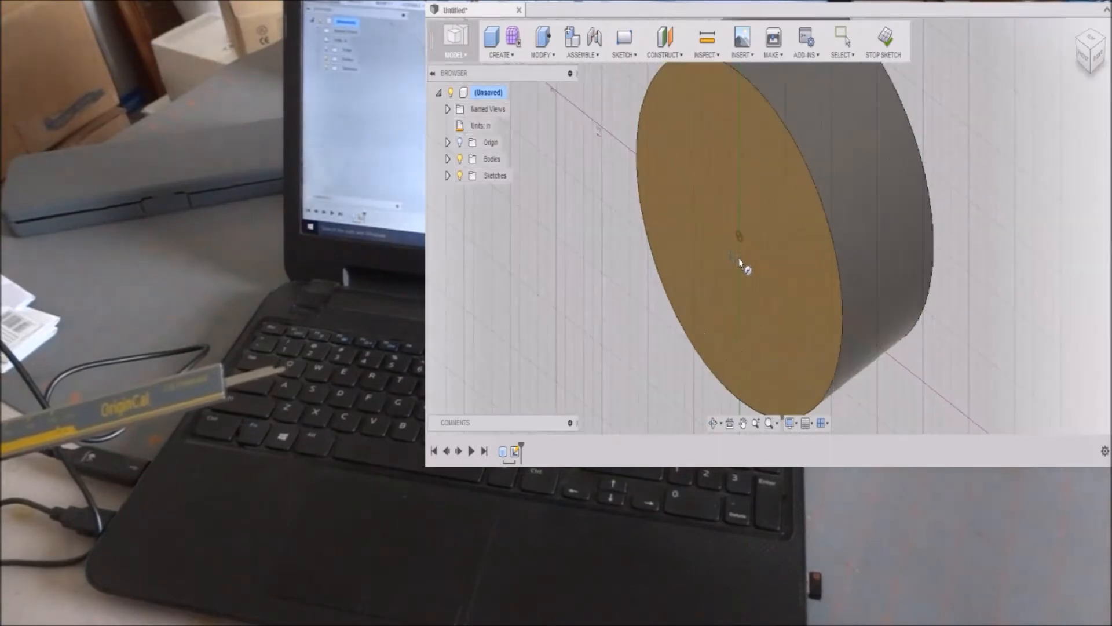
pyautogui.moveTo(740, 234); pyautogui.dragTo(777, 256)
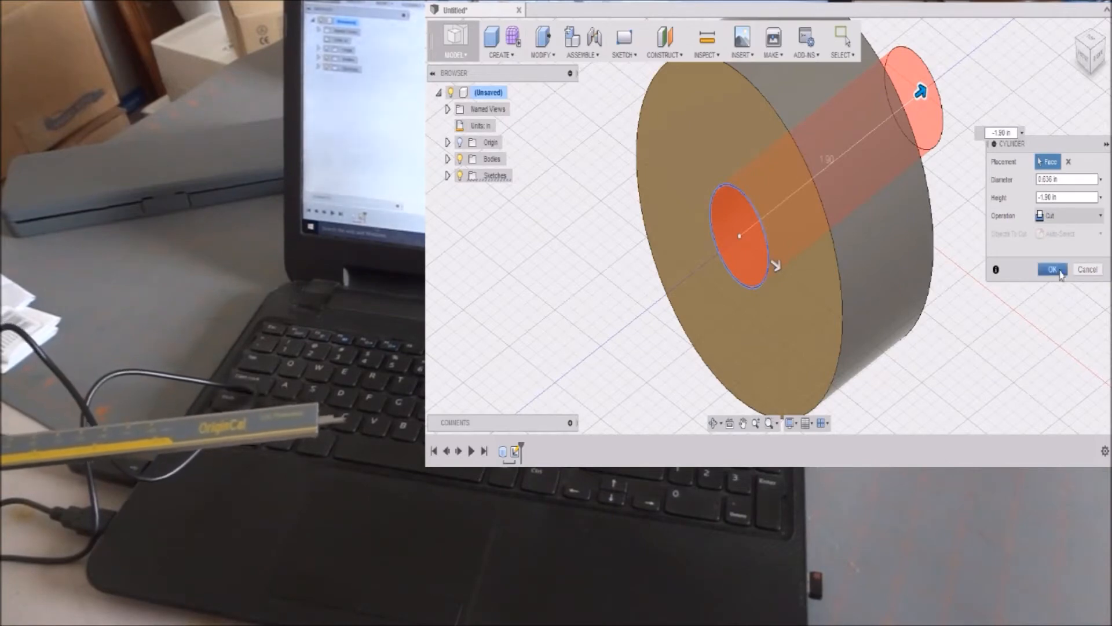
pyautogui.click(1052, 269)
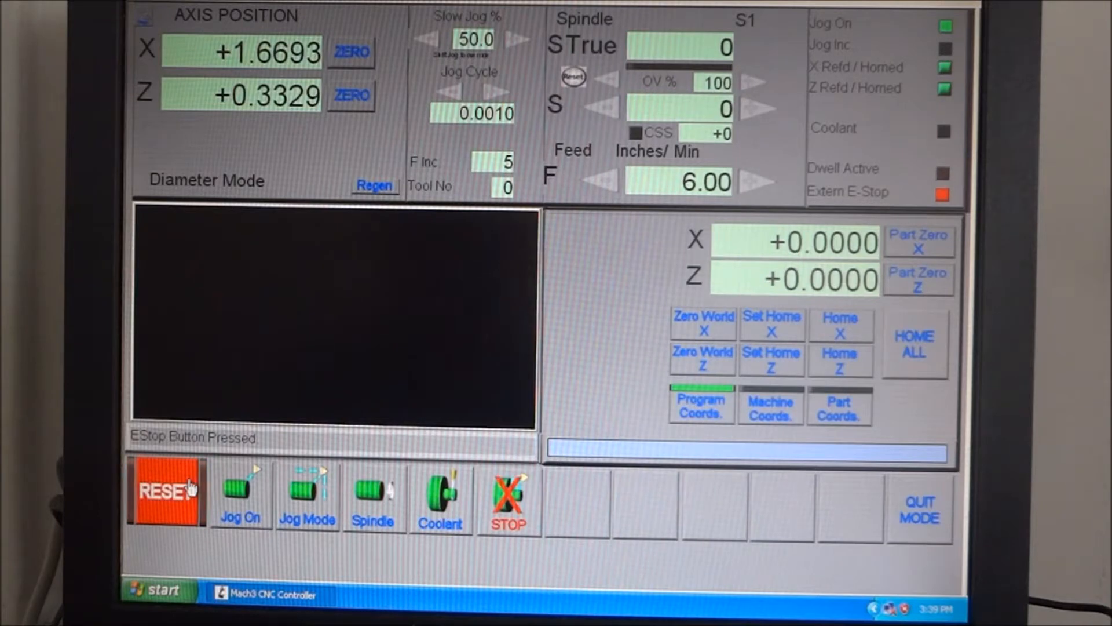
pyautogui.moveTo(266, 443)
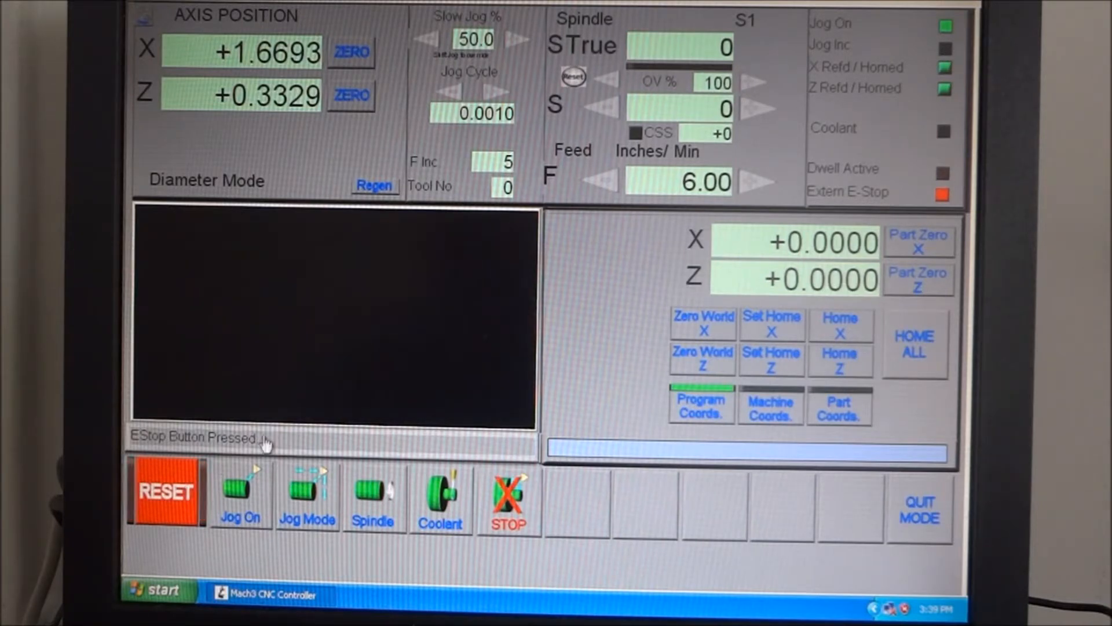
# Clear the E-stop with the RESET button on the lathe screen
pyautogui.click(167, 492)
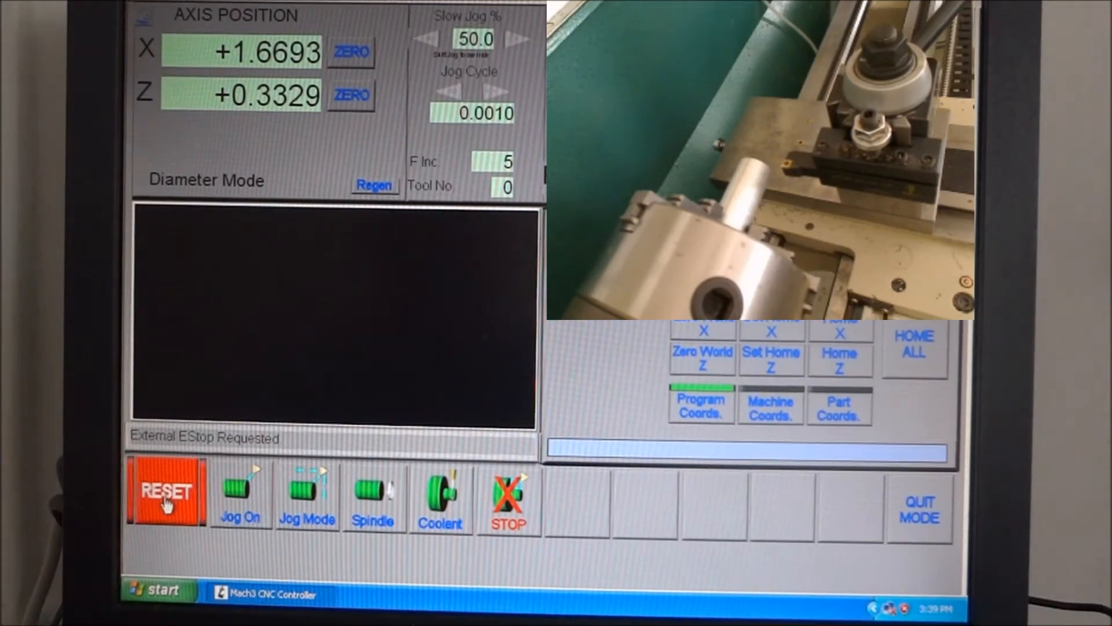
pyautogui.click(165, 492)
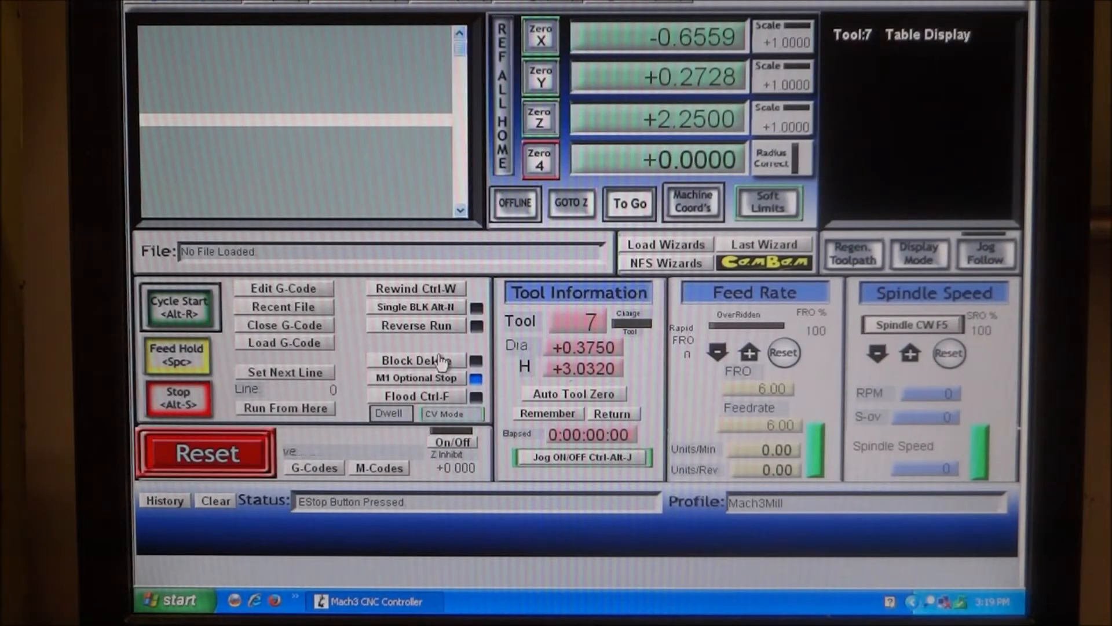
pyautogui.click(205, 452)
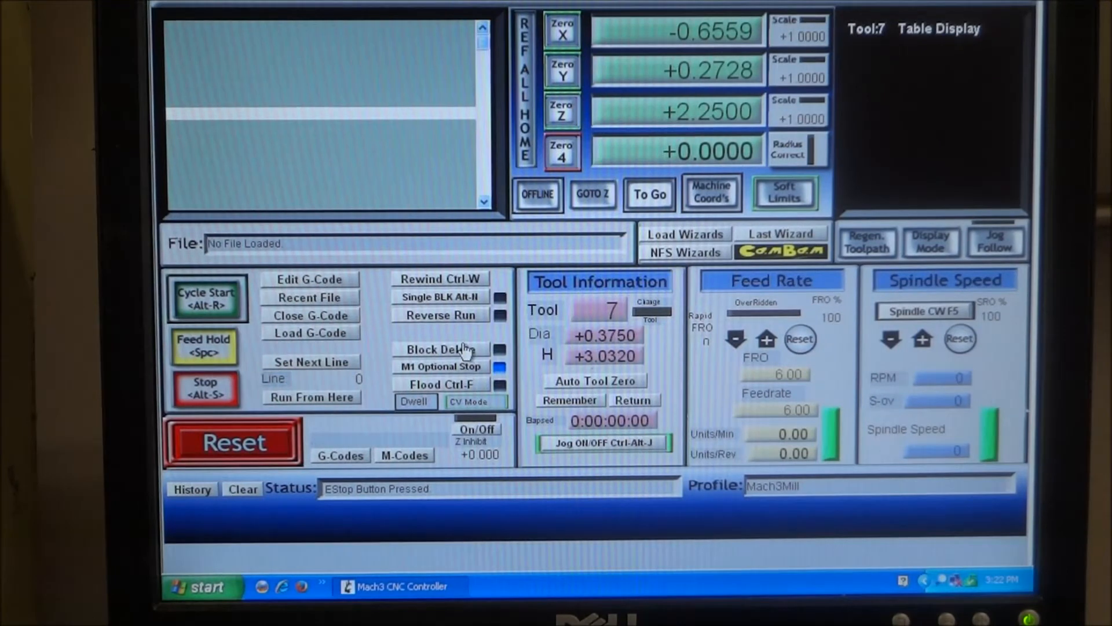
# Open the Mach3 tool table and scroll down to the empty tool 21 row
pyautogui.click(233, 440)
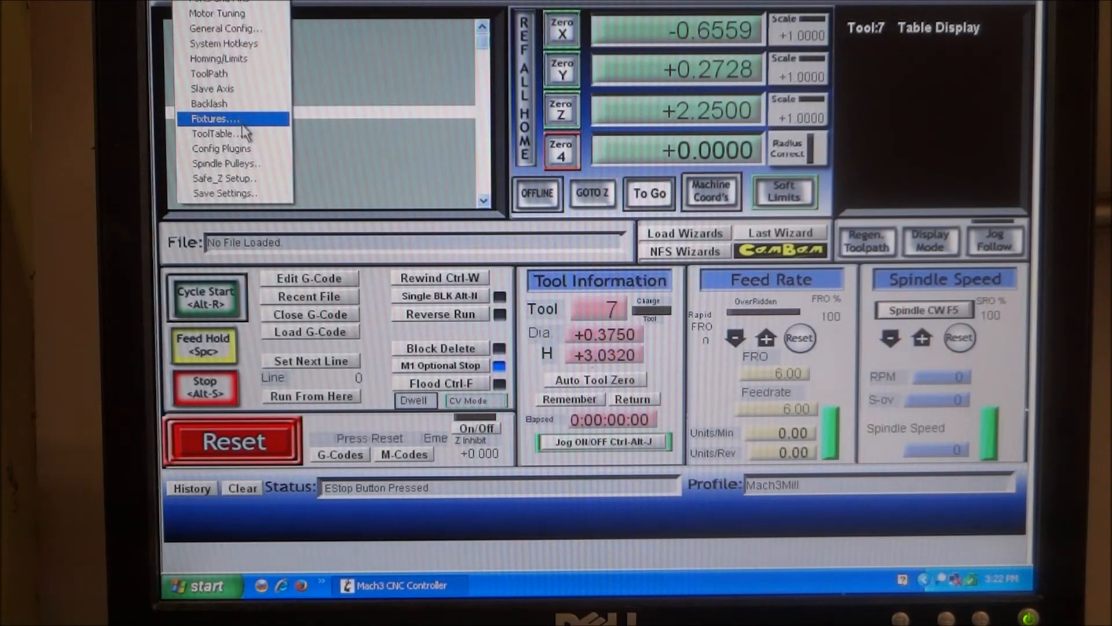
pyautogui.click(215, 133)
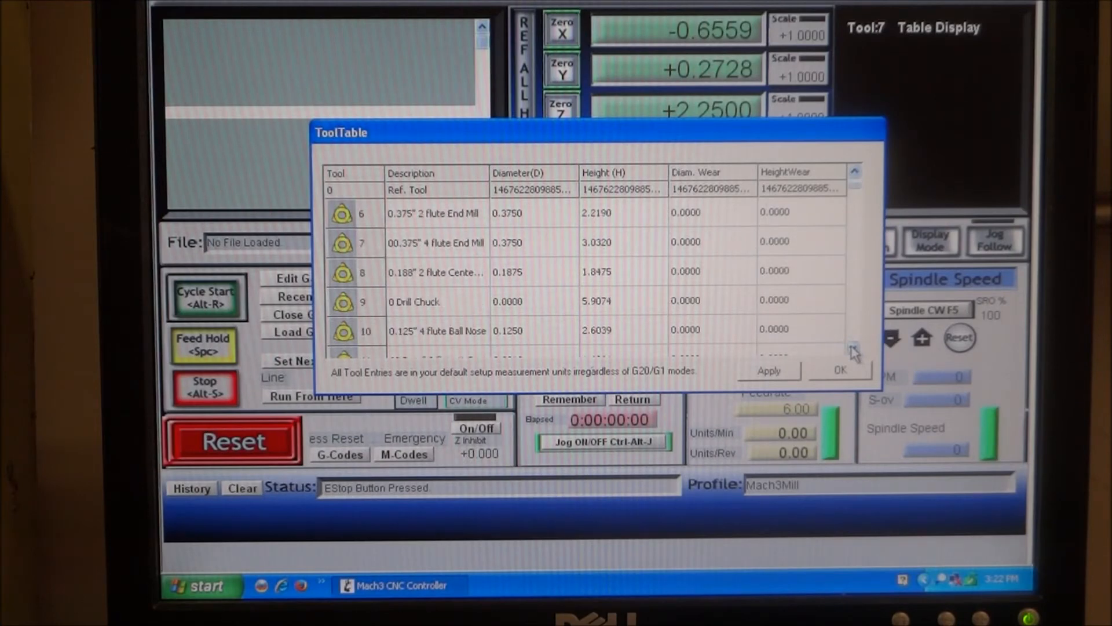
pyautogui.click(855, 348)
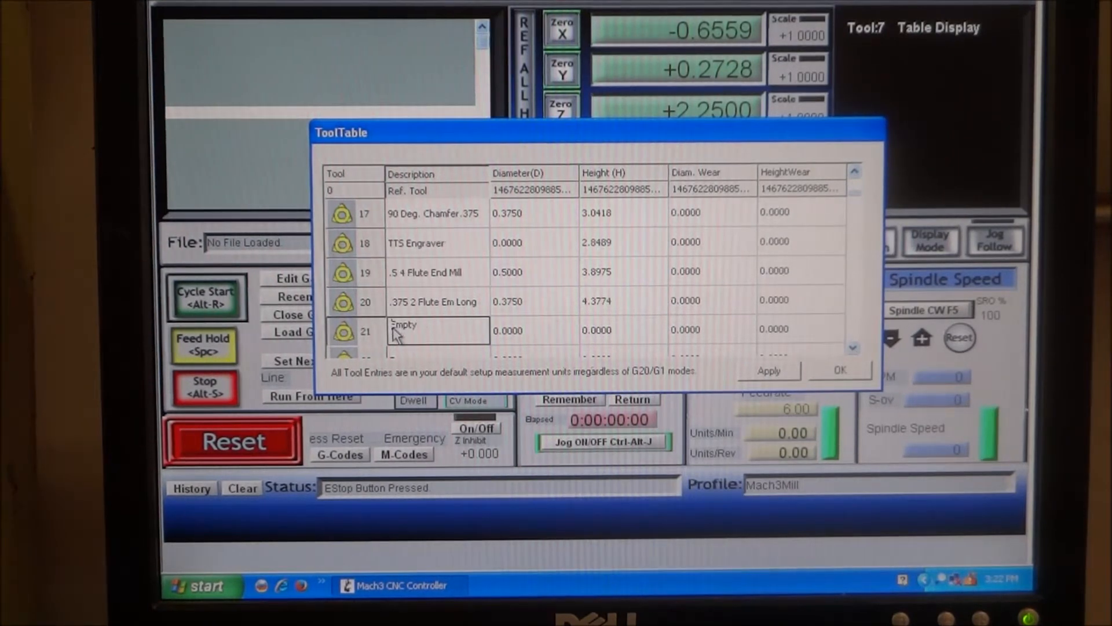
# Enter '.375 Indexable End mill' as tool 21's description
pyautogui.doubleClick(403, 324)
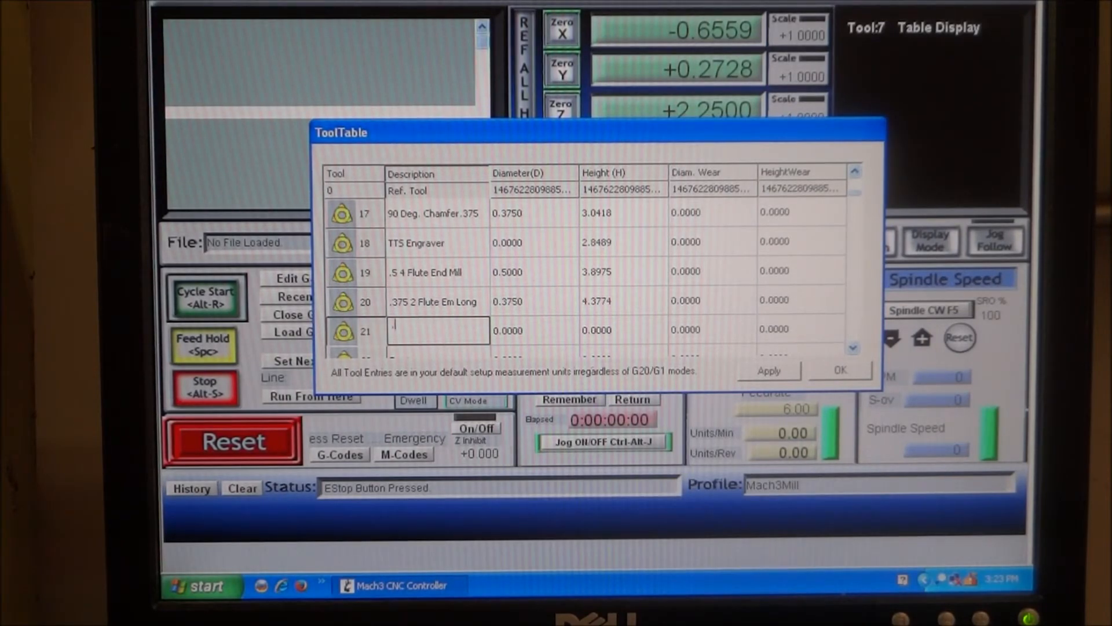
pyautogui.write('.375')
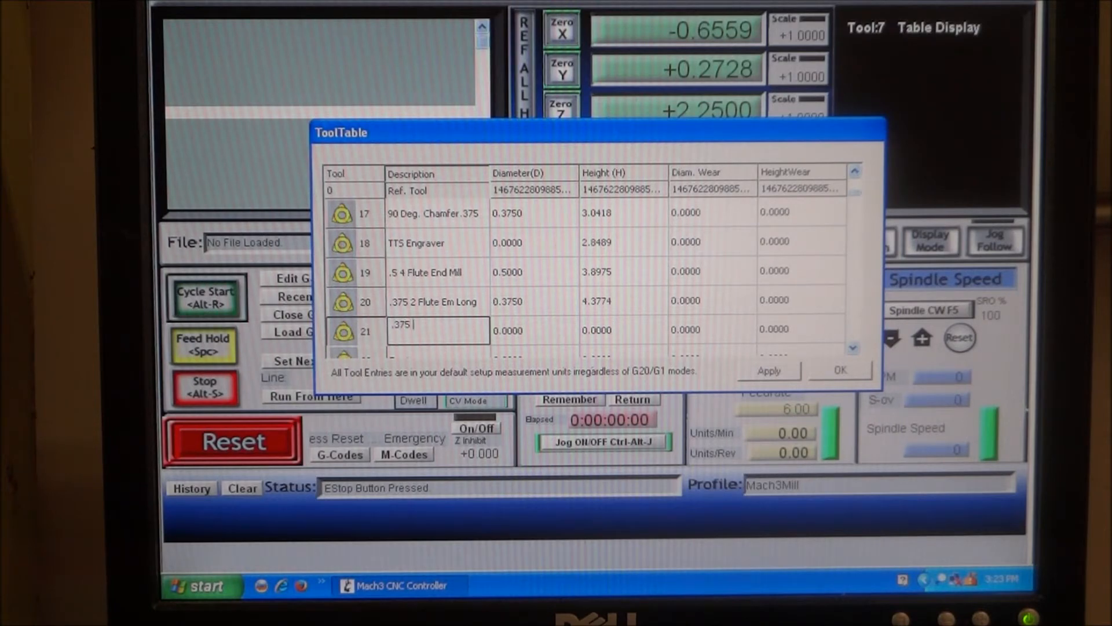
pyautogui.write('Indexable')
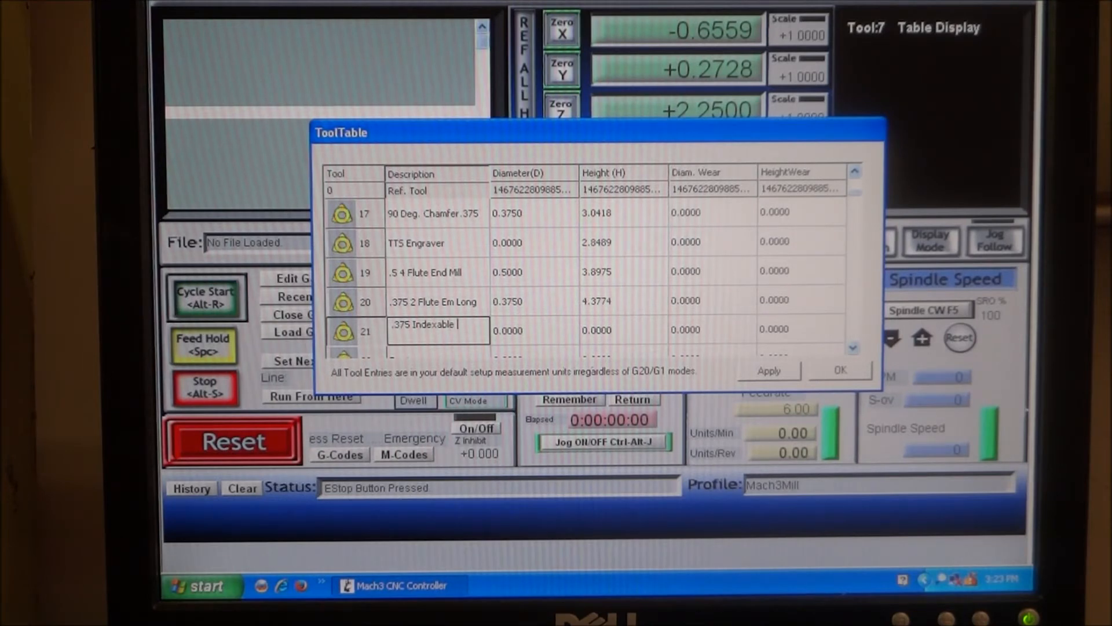
pyautogui.write('End mill')
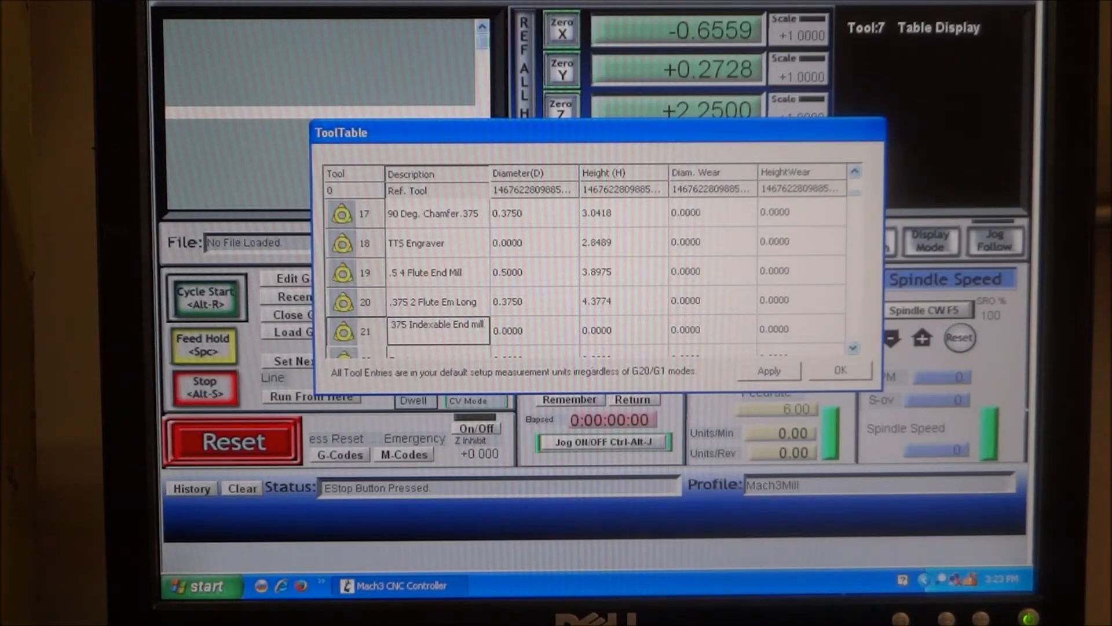
pyautogui.click(534, 329)
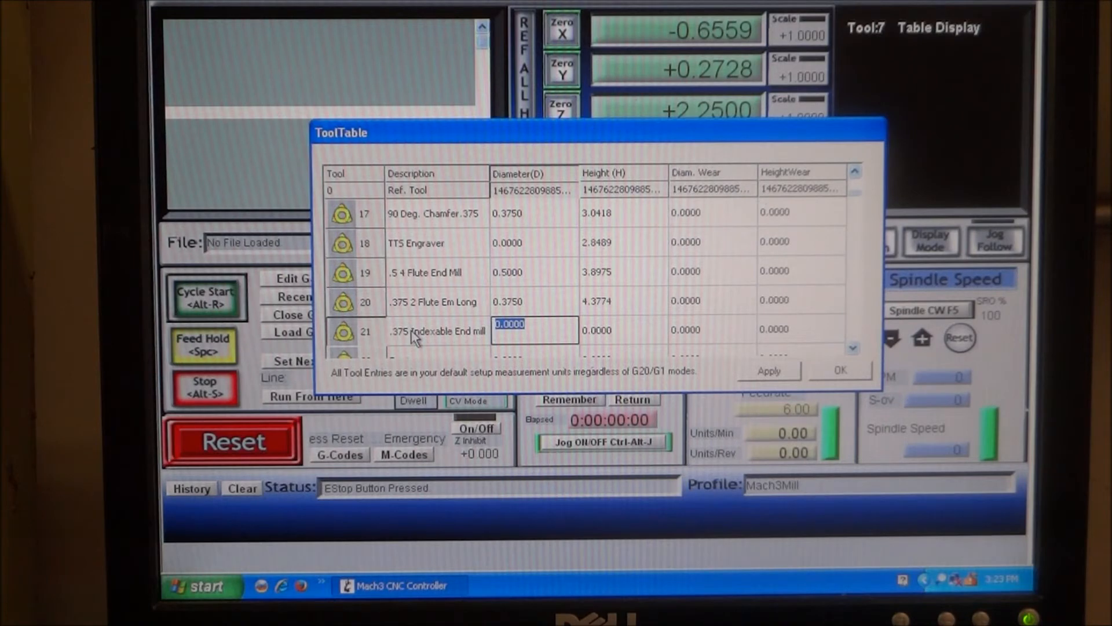
# Set tool 21 diameter 375 and height 3.2065, then click OK
pyautogui.write('375')
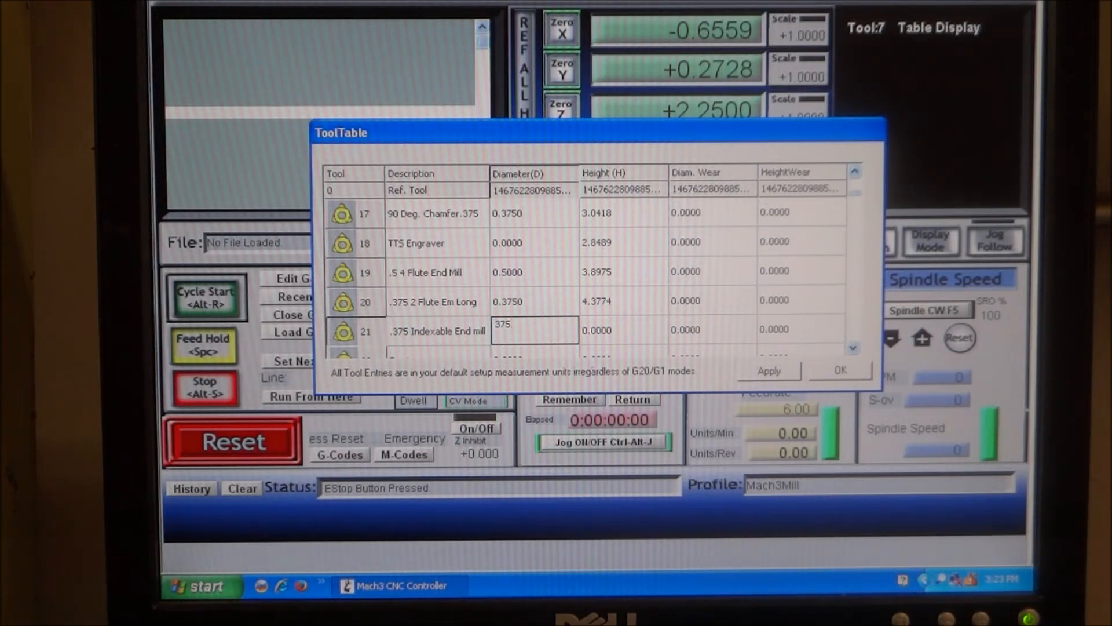
pyautogui.click(623, 329)
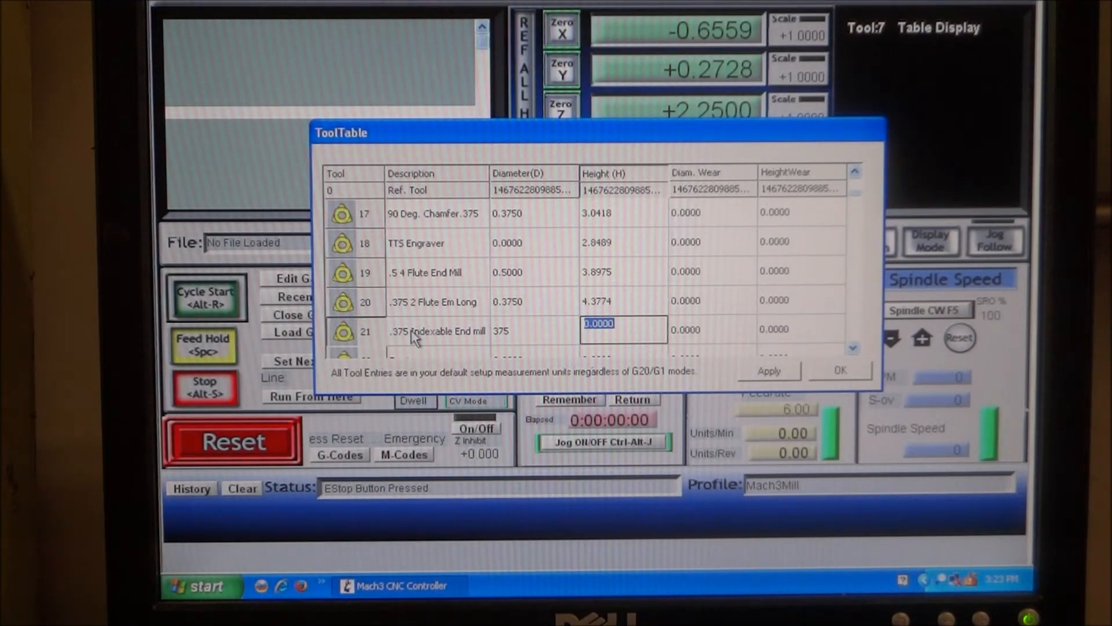
pyautogui.write('3.2065')
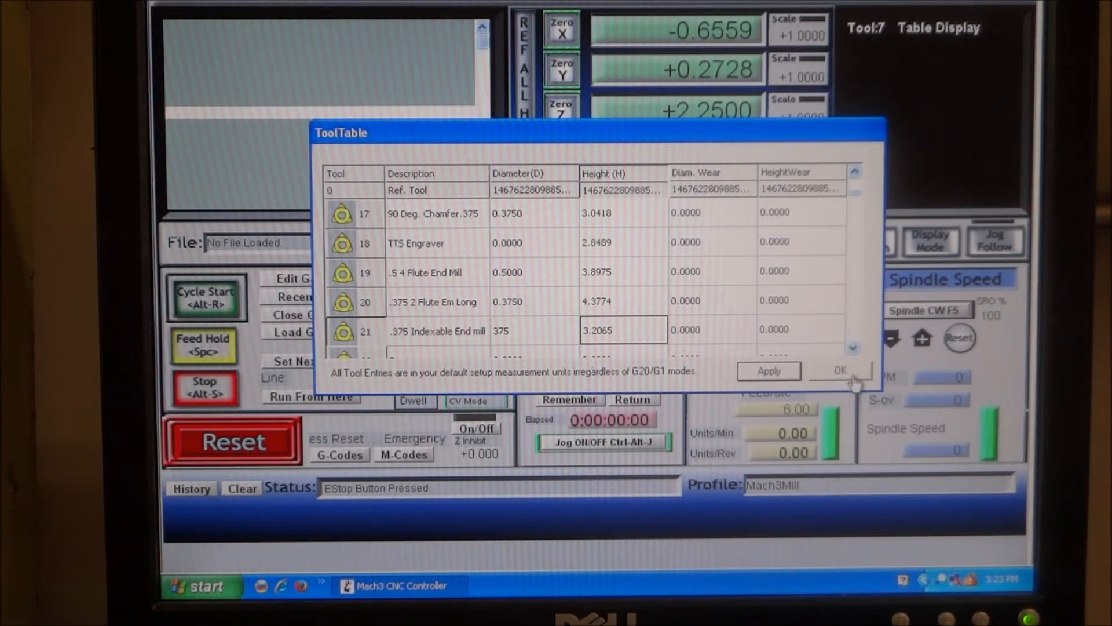
pyautogui.click(840, 370)
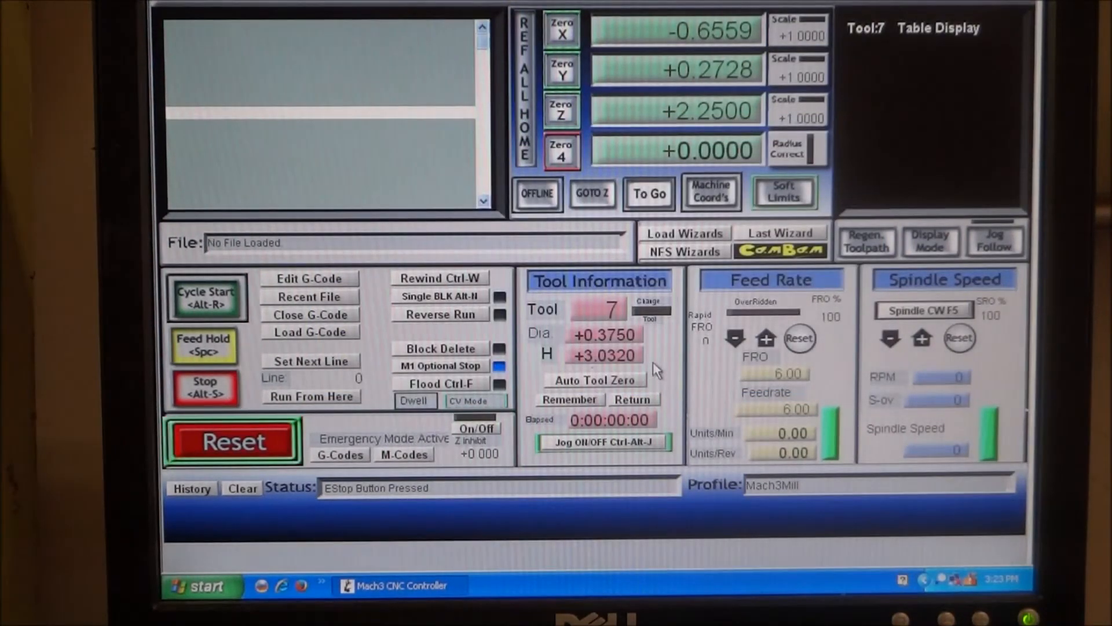
pyautogui.click(231, 441)
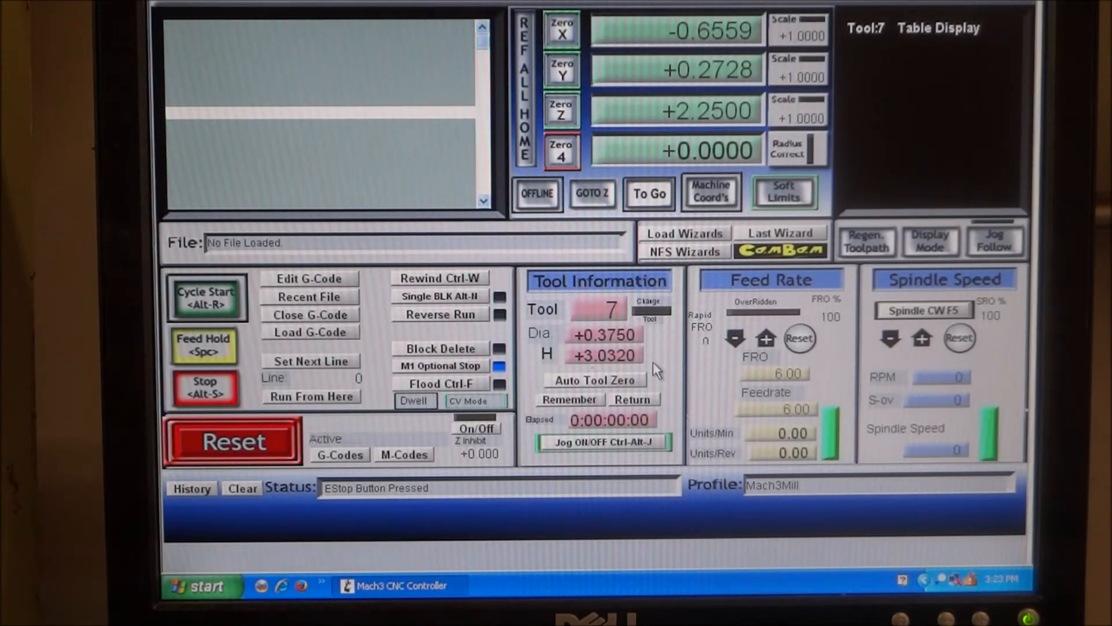